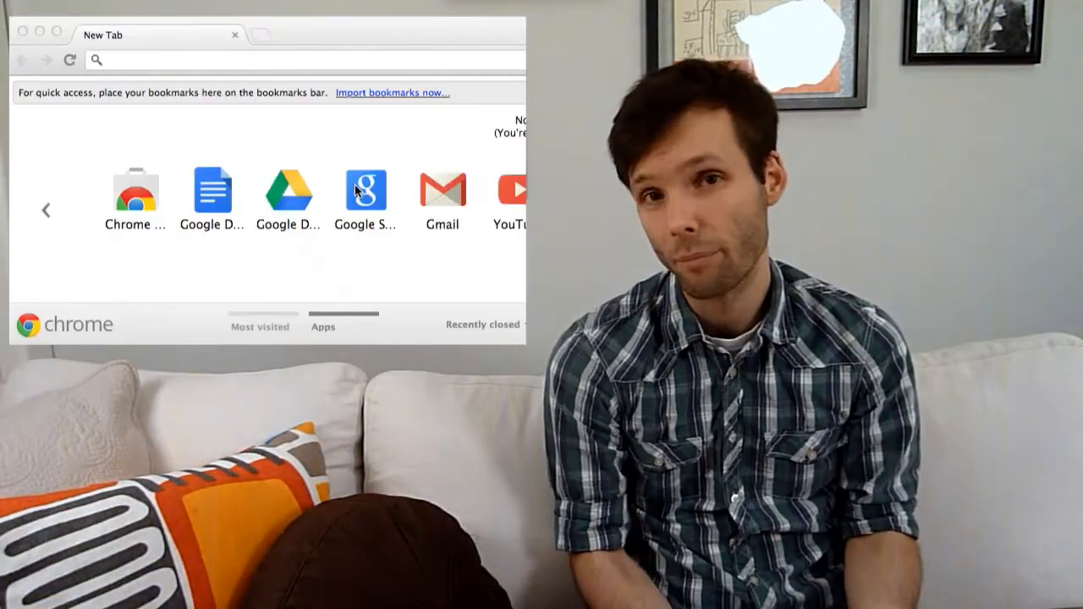
Try to visit johnbakery.com from the address bar, landing on a 'could not find' error page.
{"action": "left_click", "coordinate": [305, 59]}
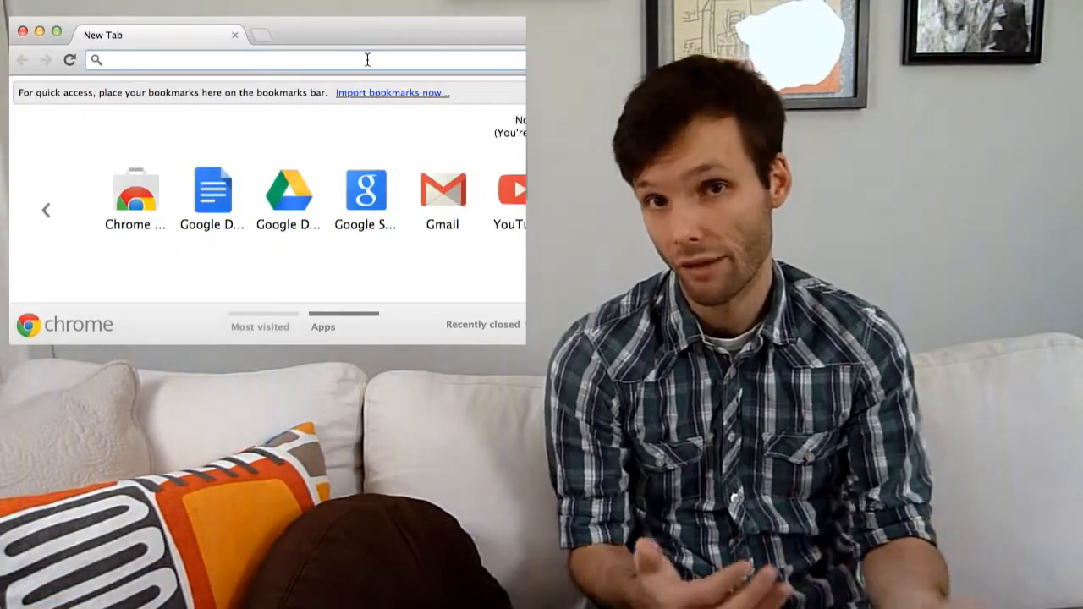
{"action": "type", "text": "johnsbakery.com"}
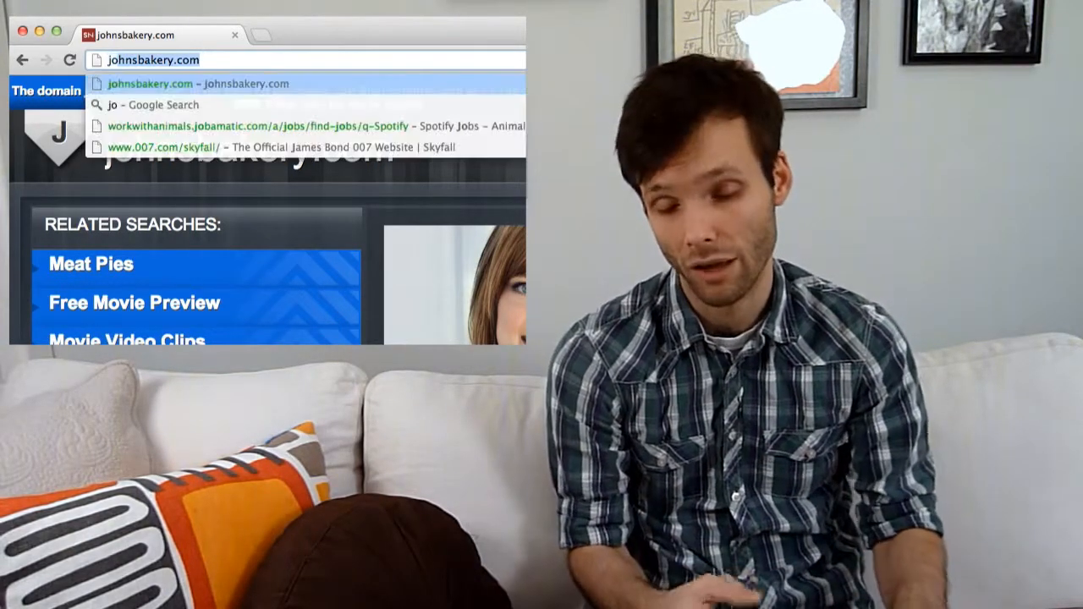
{"action": "type", "text": "johnb"}
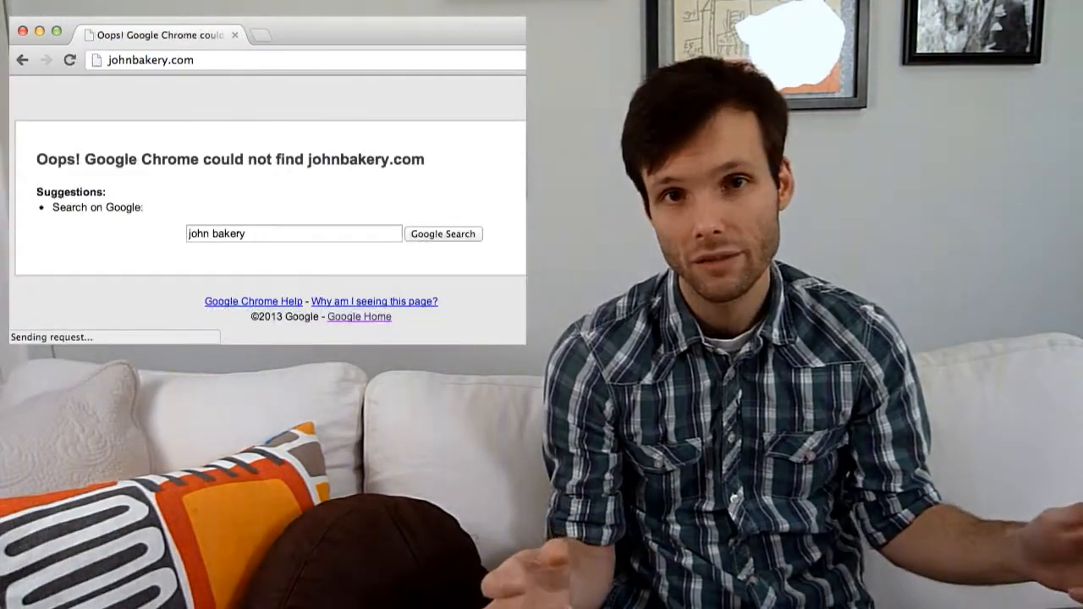
{"action": "left_click", "coordinate": [152, 59]}
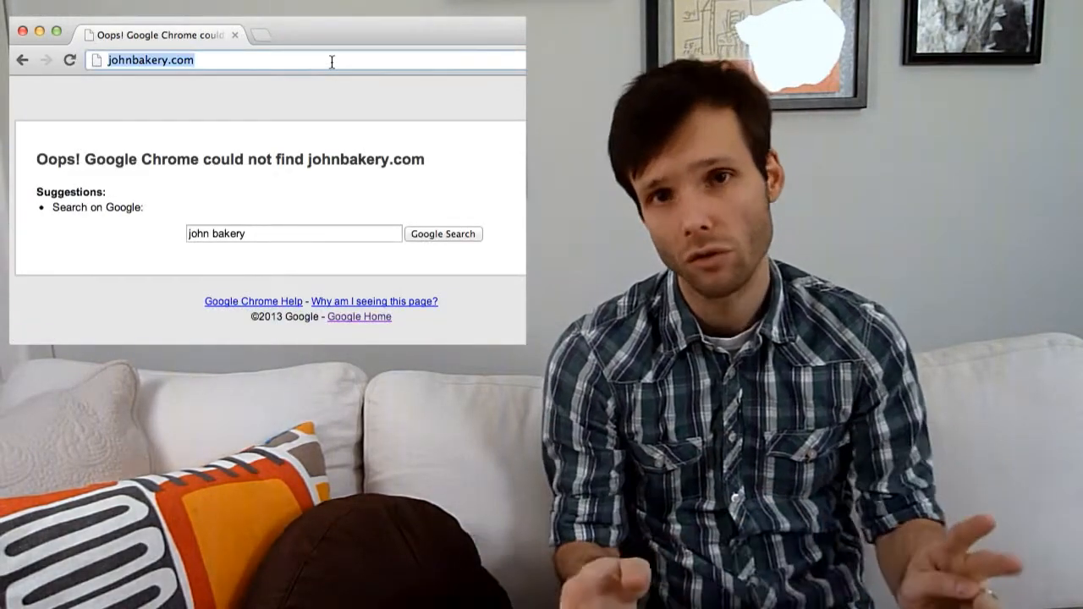
Search johnbakery.com availability on networksolutions.com, then head to godaddy.com.
{"action": "type", "text": "networksolutions.com"}
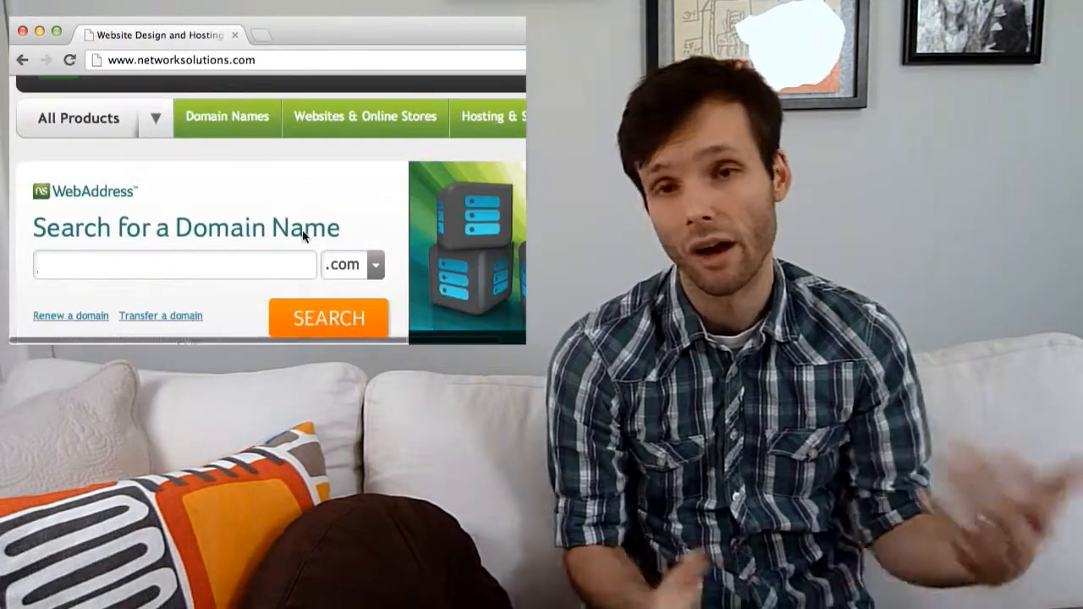
{"action": "left_click", "coordinate": [329, 318]}
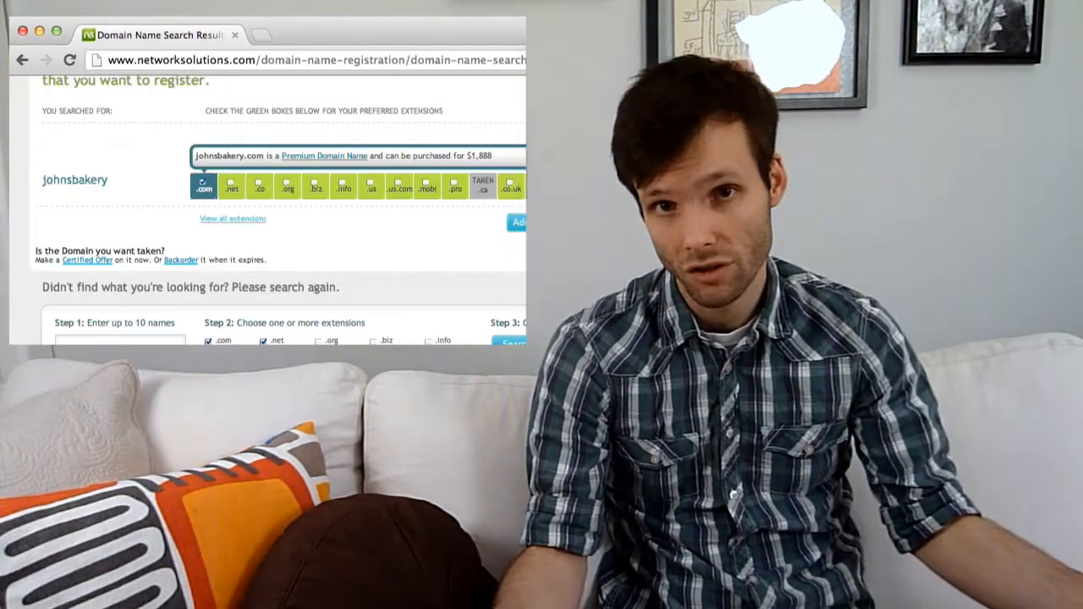
{"action": "scroll", "scroll_direction": "down", "scroll_amount": 3}
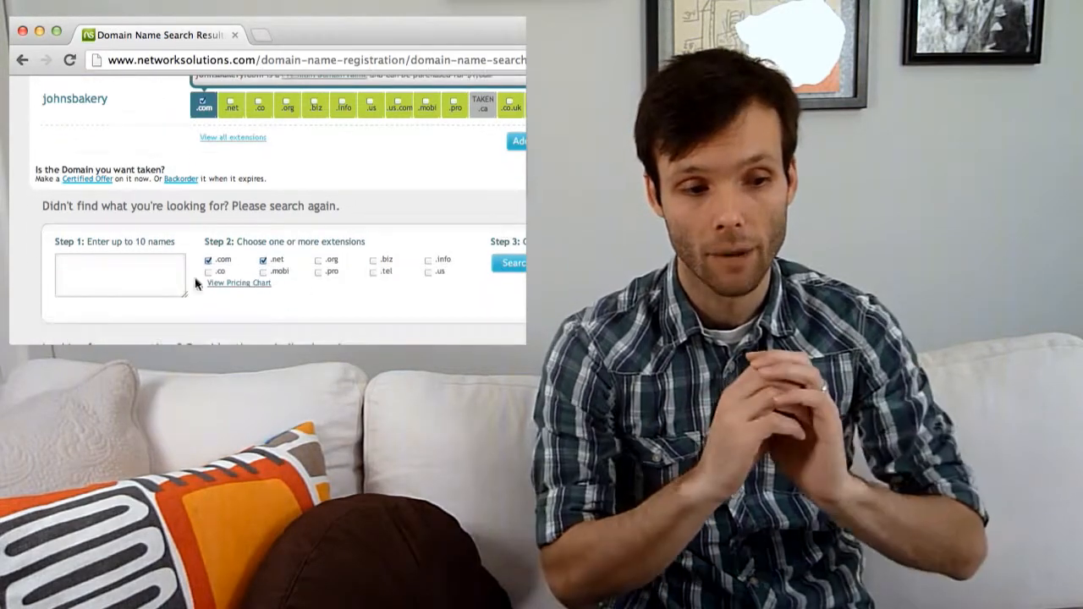
{"action": "type", "text": "johnbakery.com"}
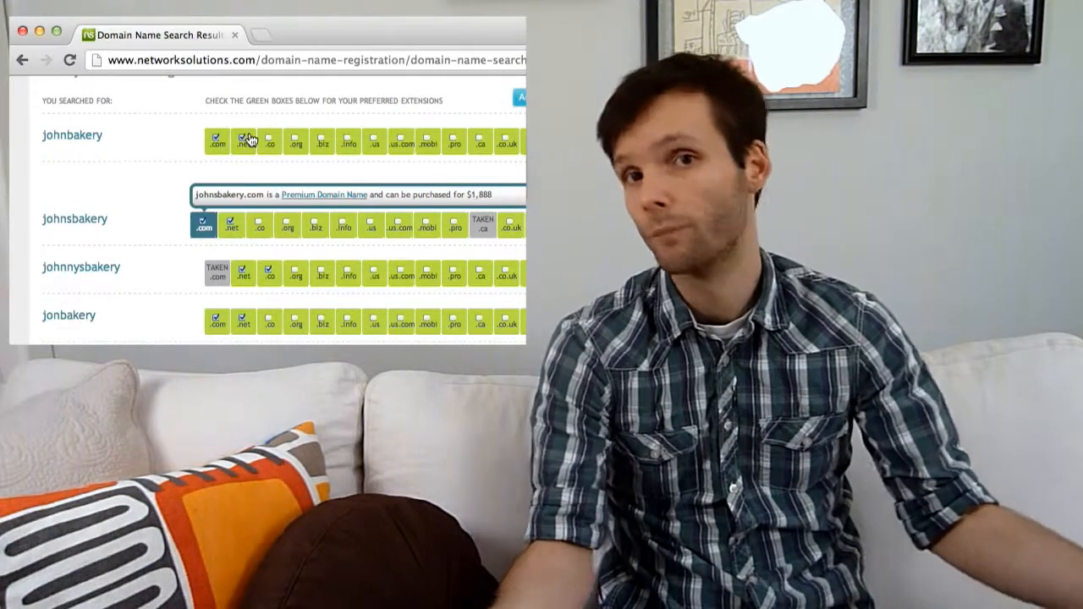
{"action": "type", "text": "godaddy.com/domains/search-dus.aspx?gclid=CMWD8ZuhxrUCFQLhQgodK1sA"}
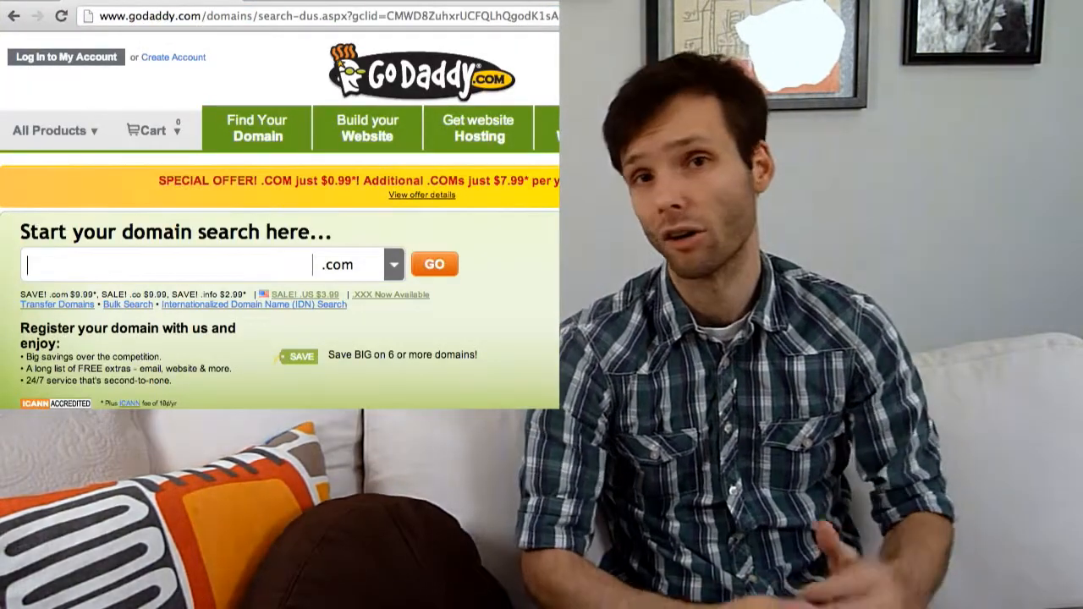
Search johns-bakery on GoDaddy, confirm it is available and add it to the cart.
{"action": "type", "text": "johns-bakery"}
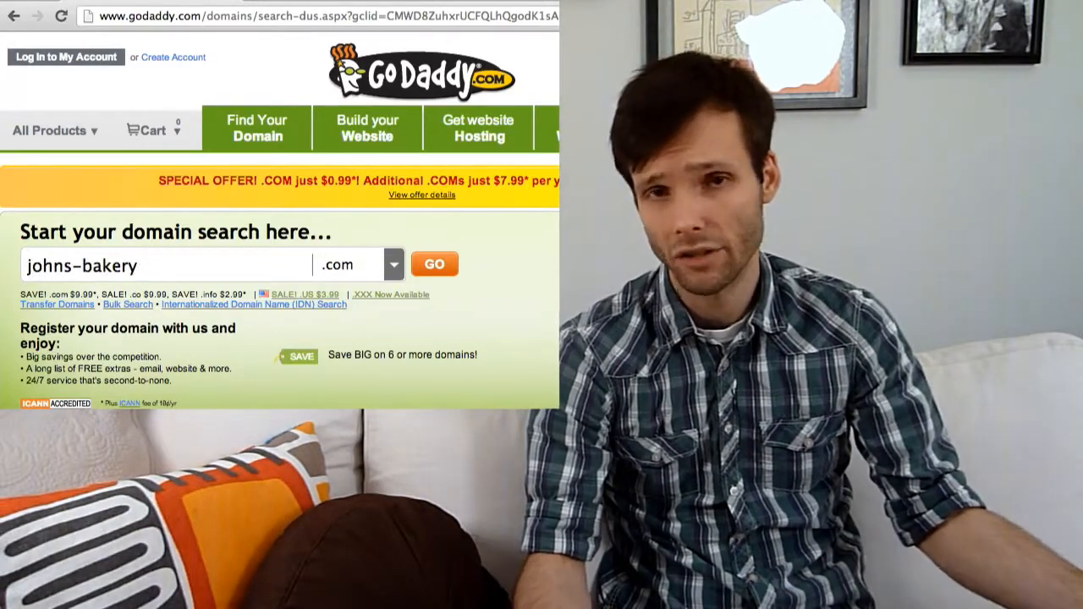
{"action": "left_click", "coordinate": [433, 264]}
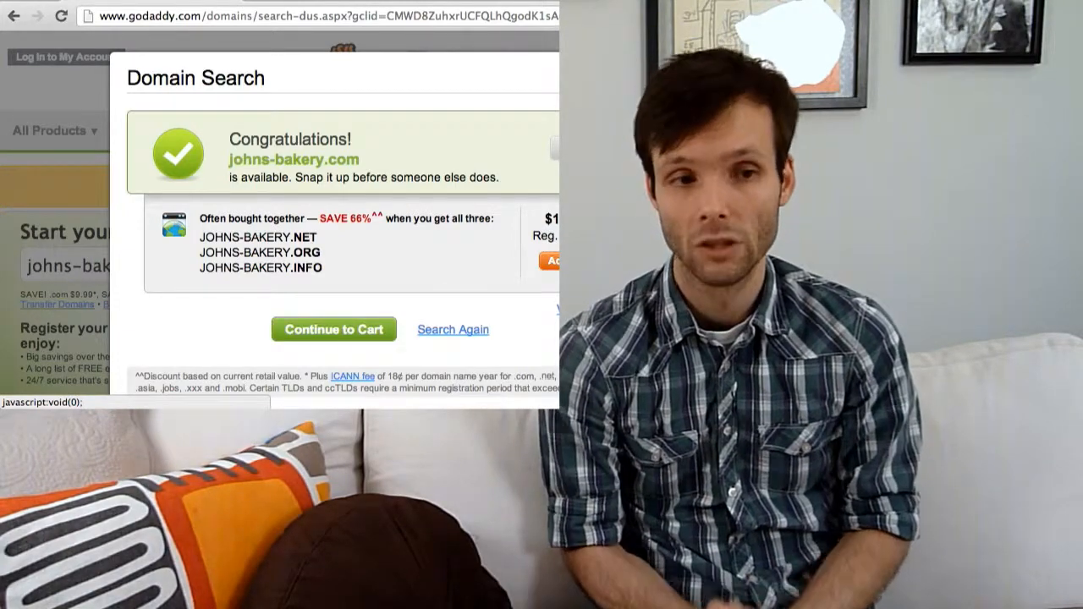
{"action": "left_click", "coordinate": [333, 329]}
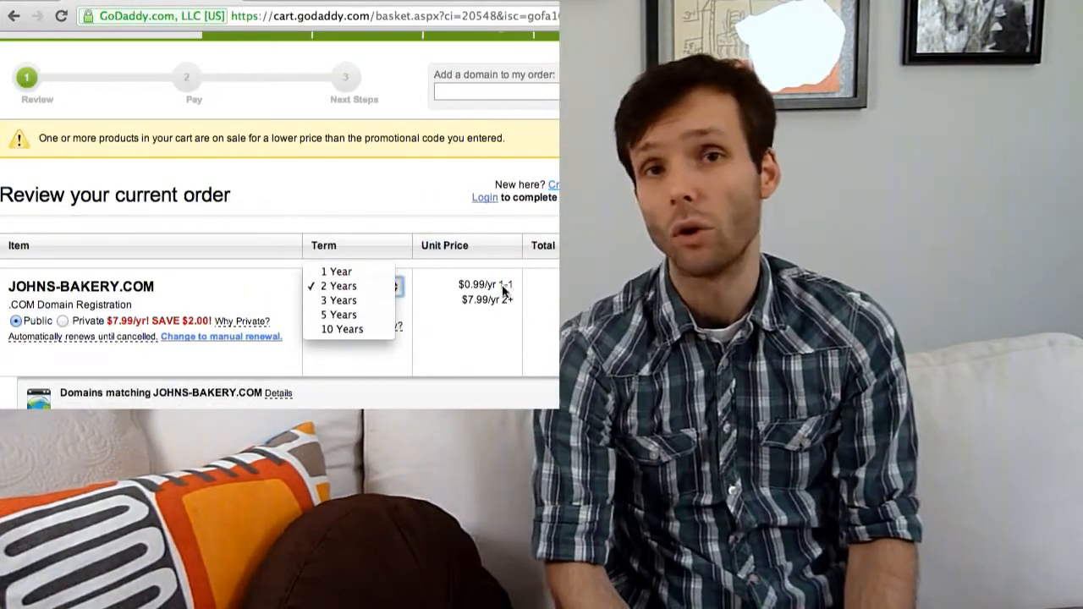
{"action": "scroll", "scroll_direction": "down", "scroll_amount": 3}
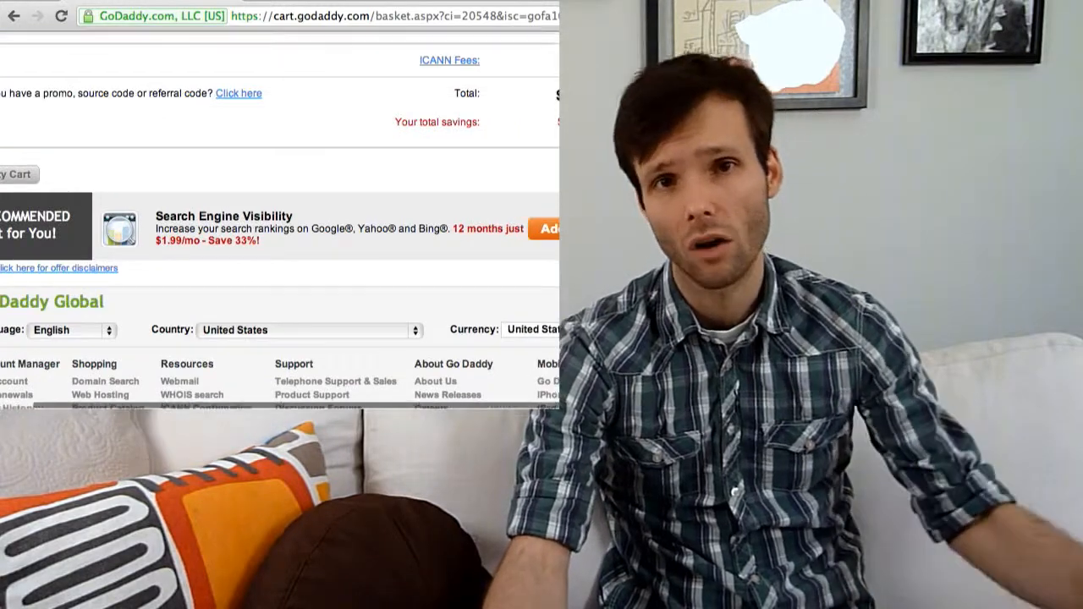